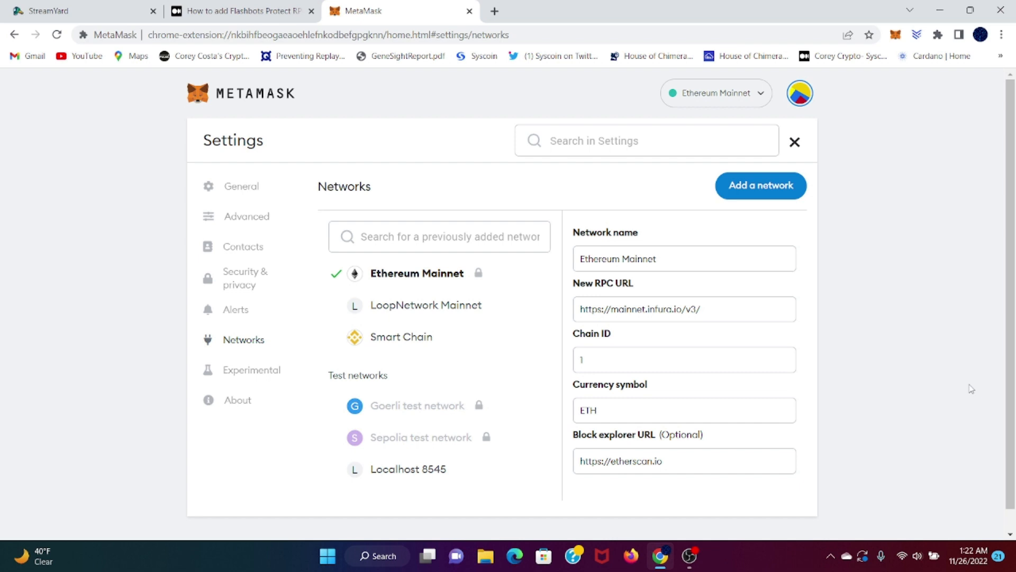
pyautogui.moveTo(731, 311)
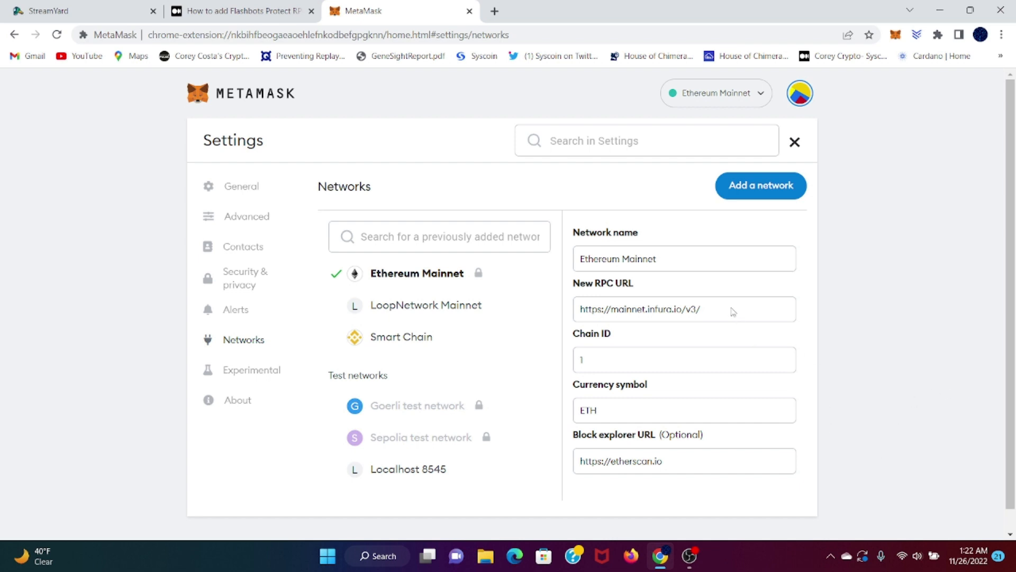
pyautogui.moveTo(891, 326)
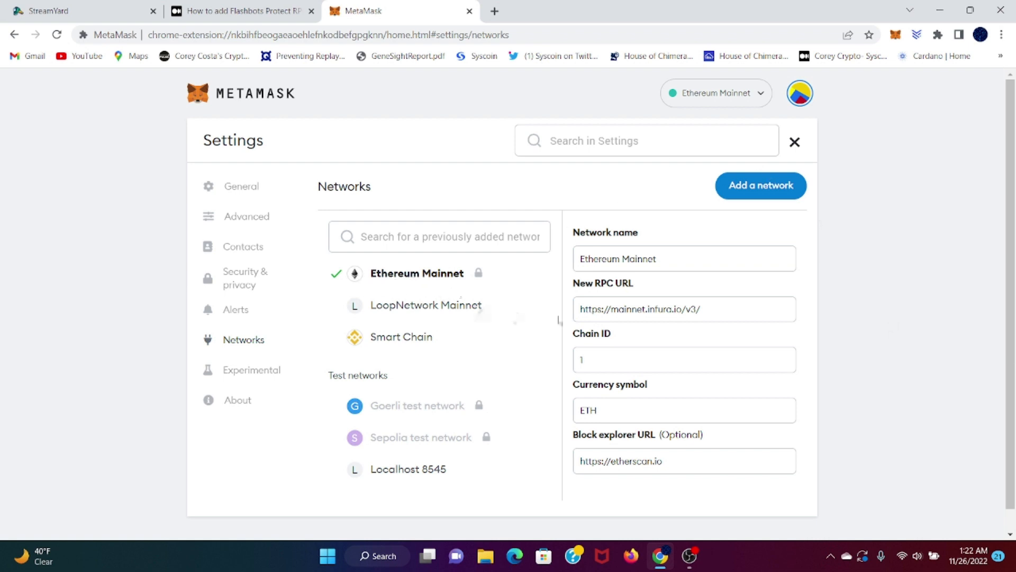
# - Start a manual network entry and name it 'Flashbots Protect RPC' from the guide article
pyautogui.tripleClick(683, 308)
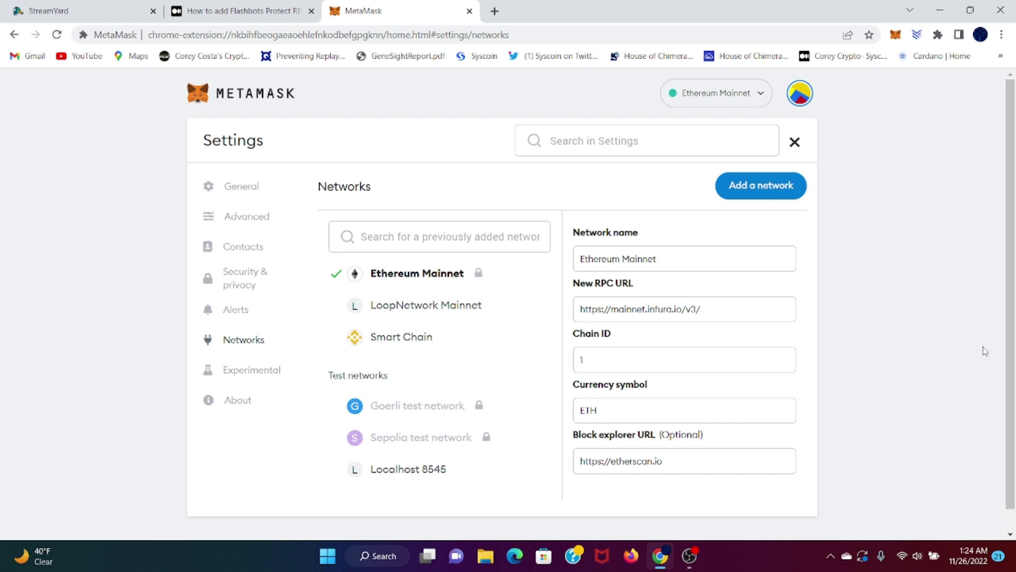
pyautogui.moveTo(662, 308)
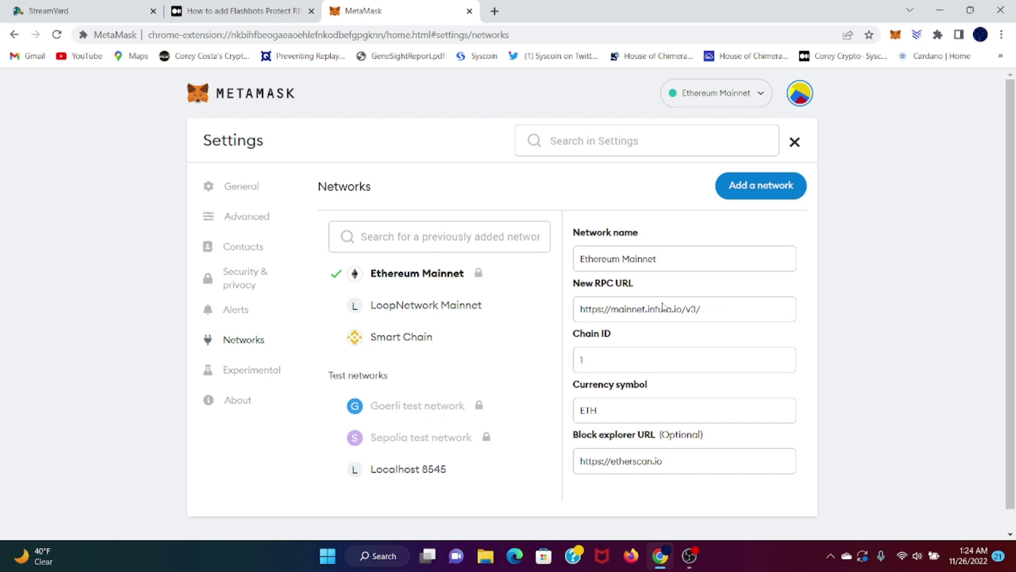
pyautogui.moveTo(721, 310)
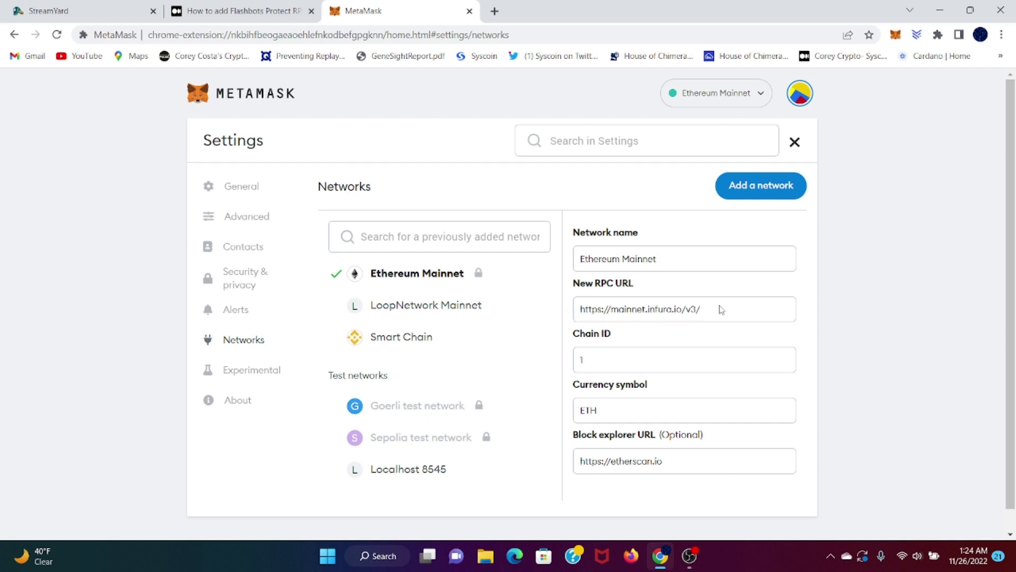
pyautogui.moveTo(573, 316)
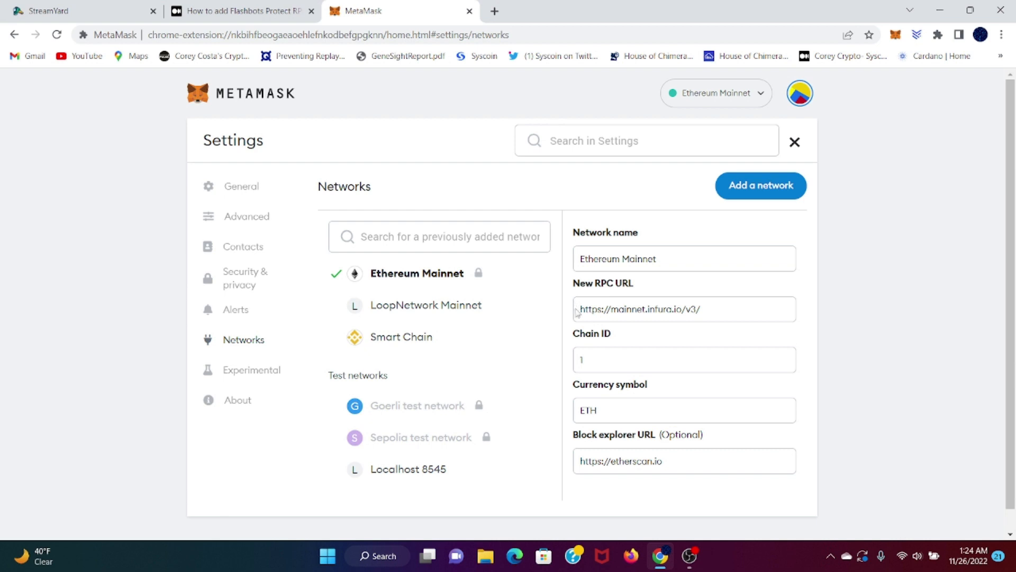
pyautogui.moveTo(541, 201)
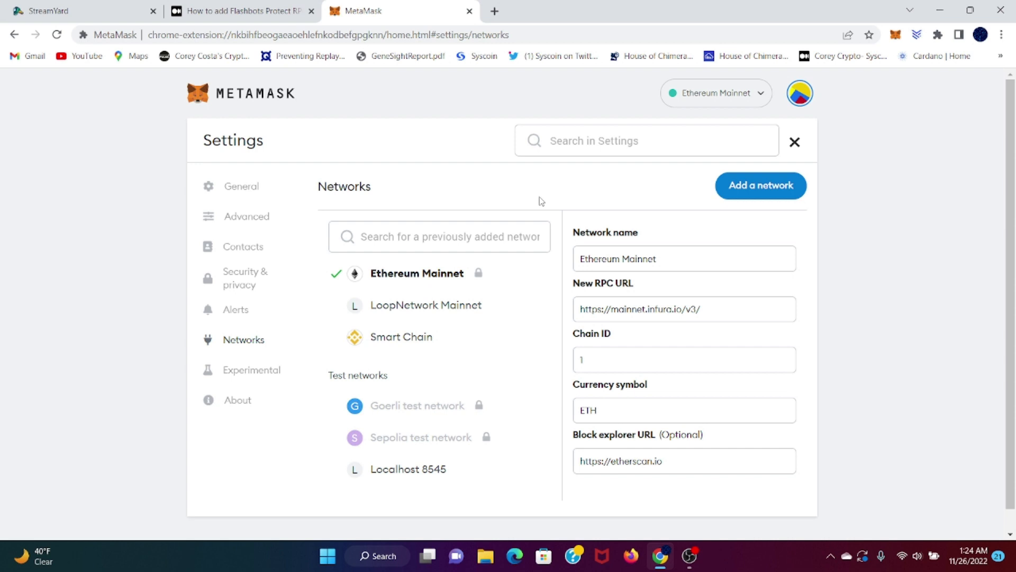
pyautogui.moveTo(602, 216)
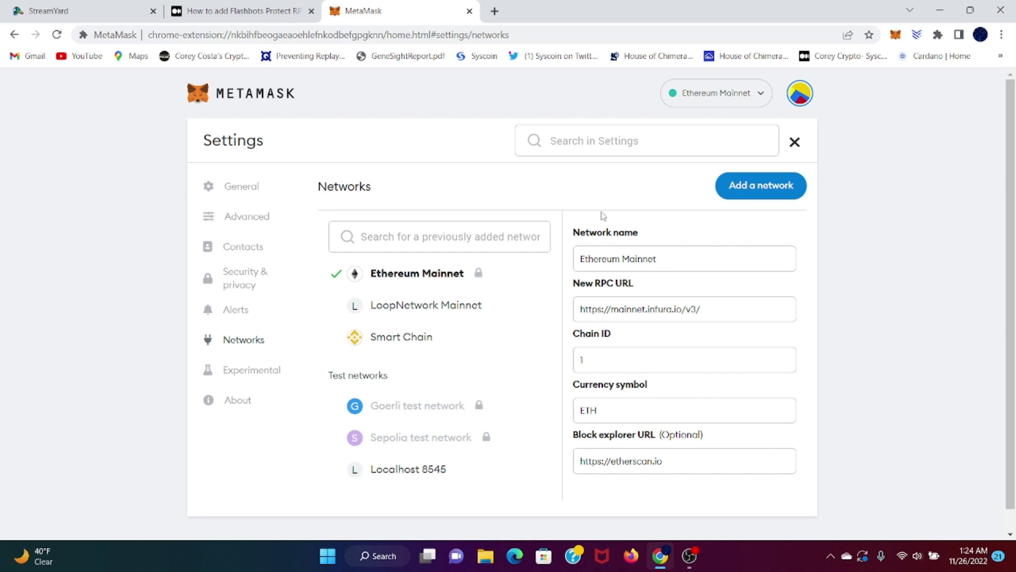
pyautogui.click(760, 185)
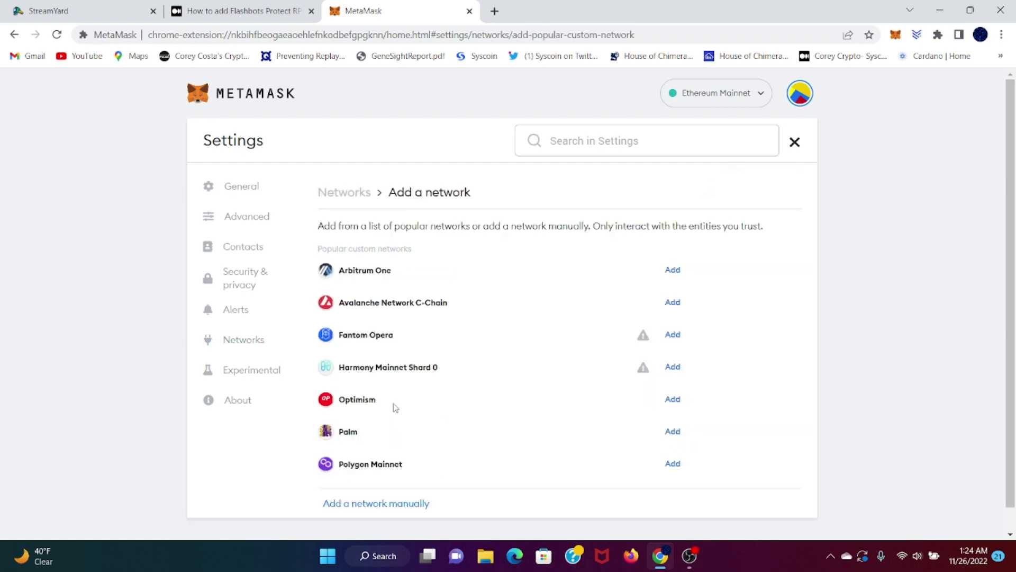
pyautogui.click(238, 10)
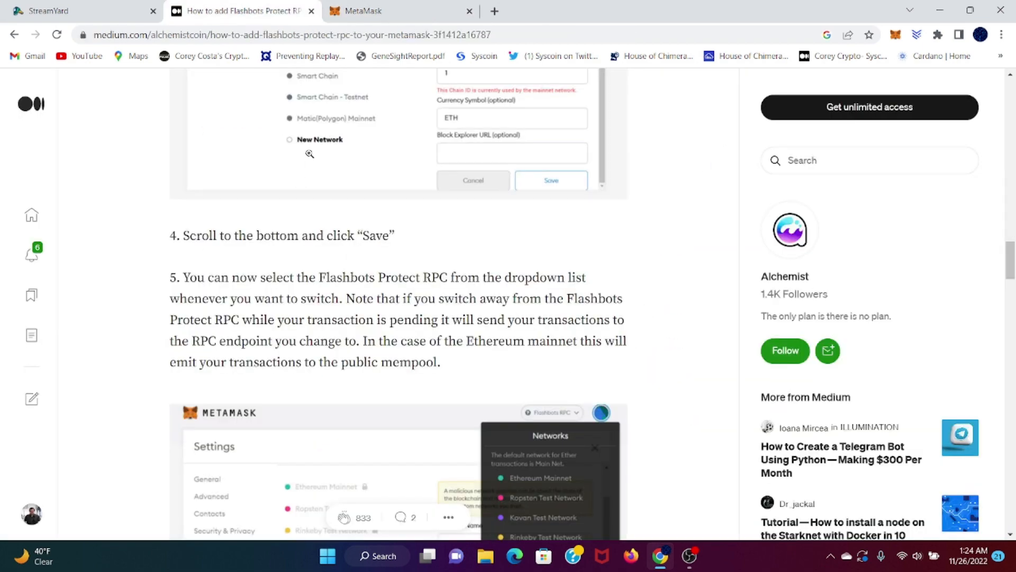
pyautogui.scroll(3)
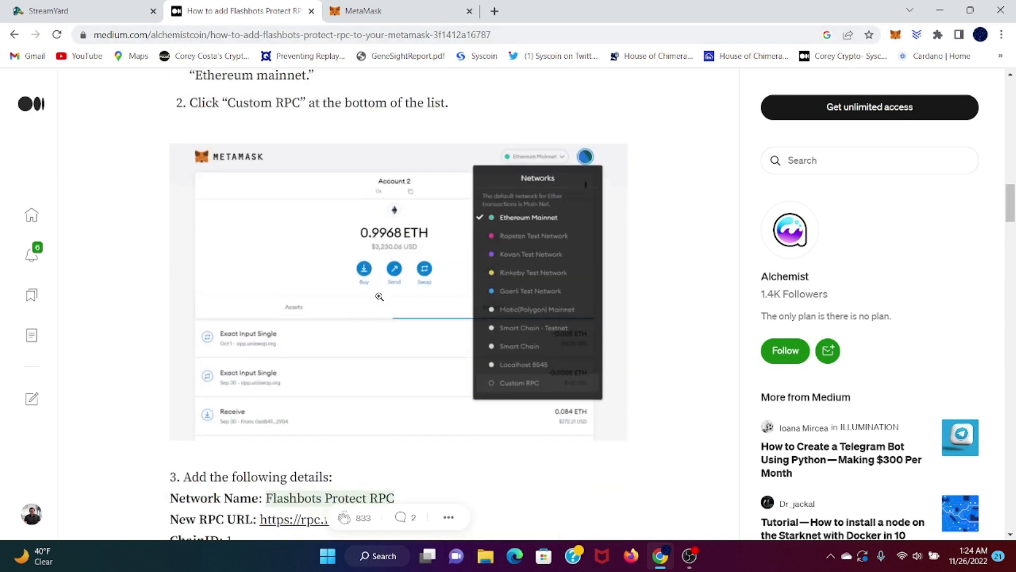
pyautogui.scroll(-3)
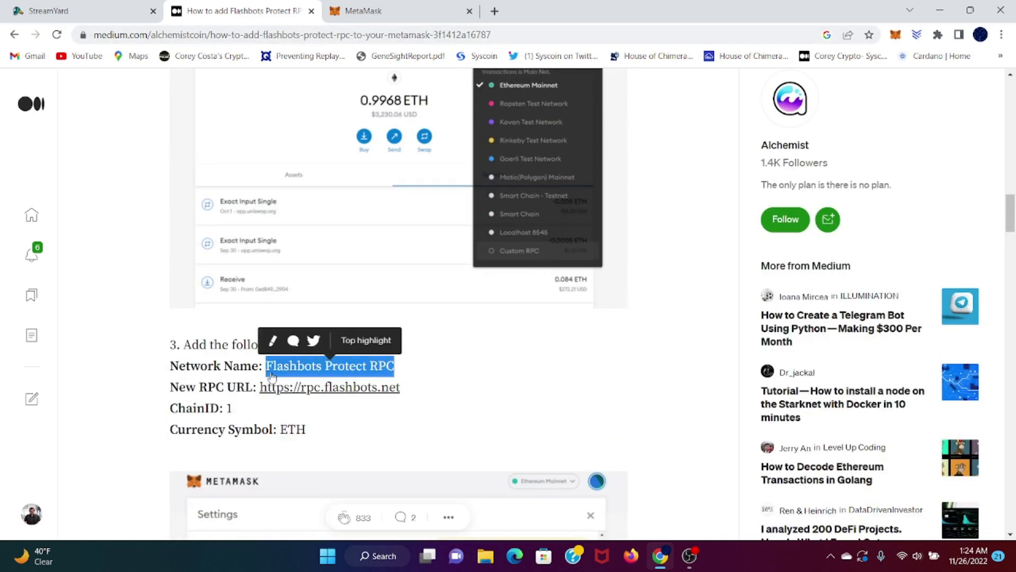
pyautogui.click(389, 10)
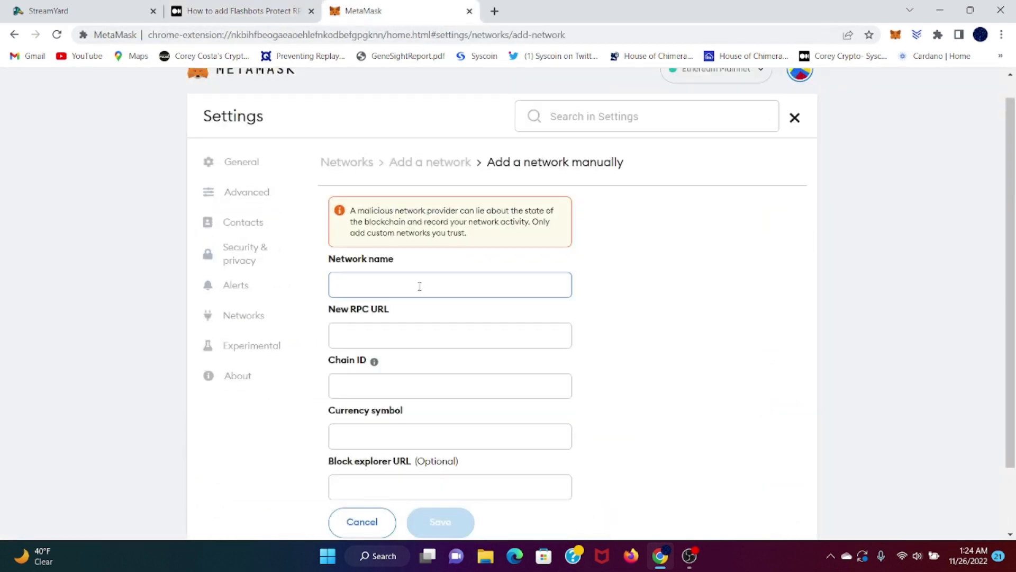
pyautogui.write('Flashbots Protect RPC')
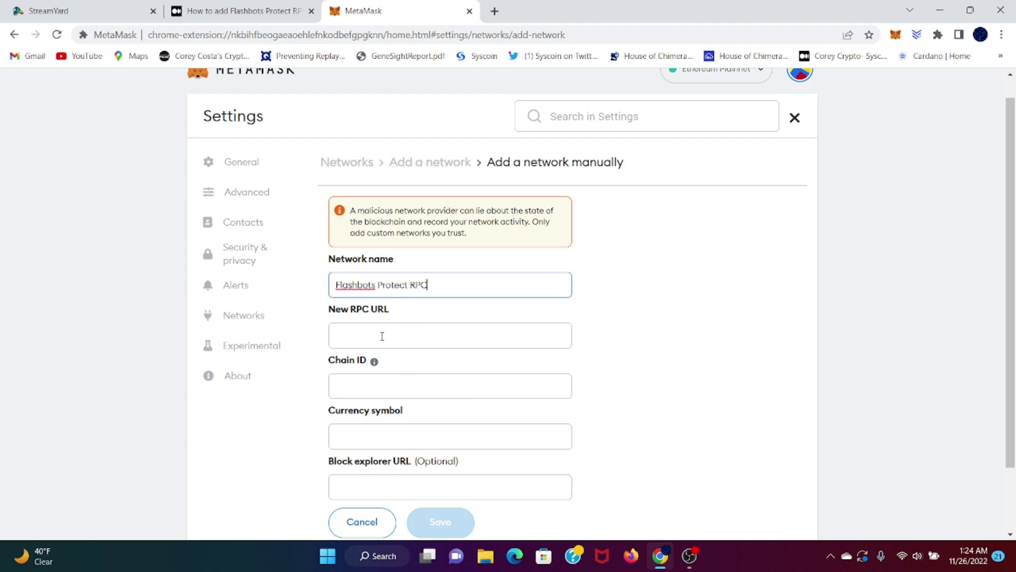
# - Enter chain ID 1 and currency symbol ETH, checking each value against the guide article
pyautogui.click(241, 11)
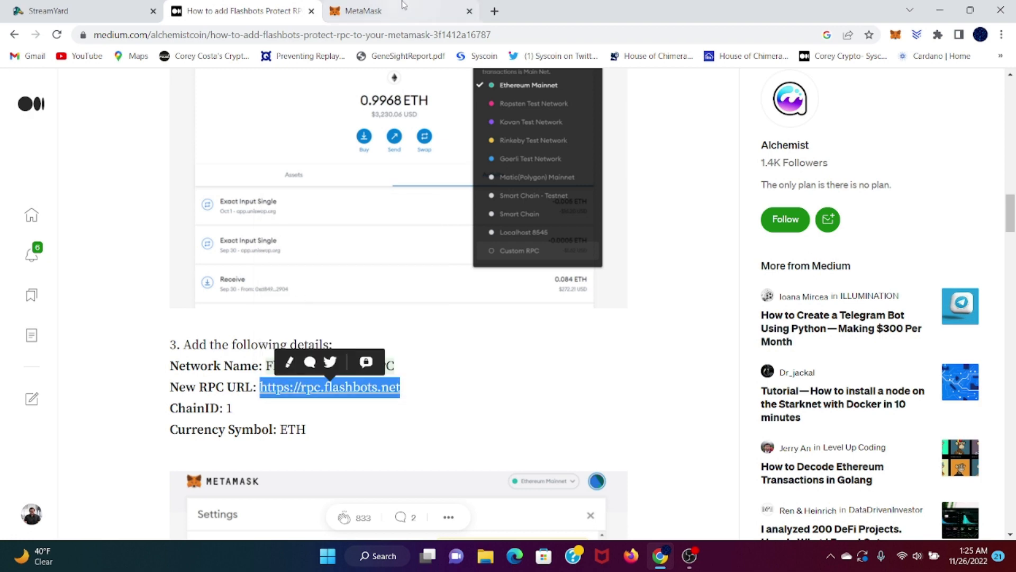
pyautogui.click(367, 11)
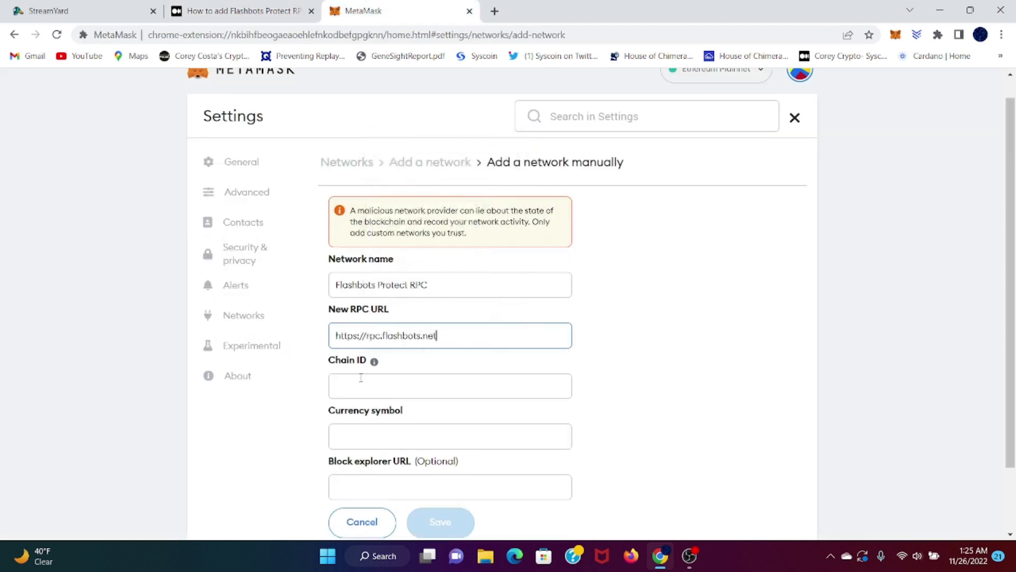
pyautogui.click(240, 11)
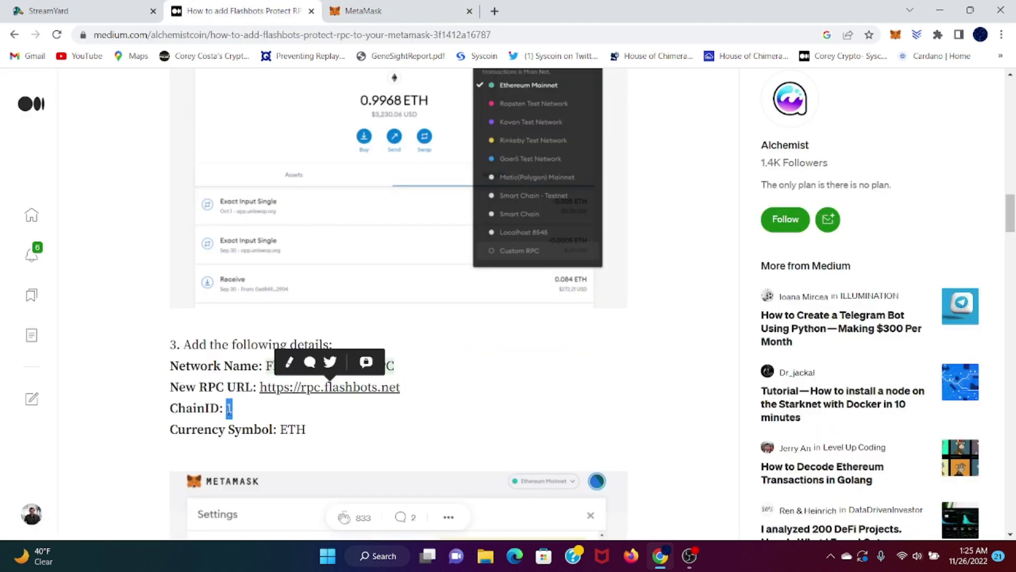
pyautogui.click(398, 11)
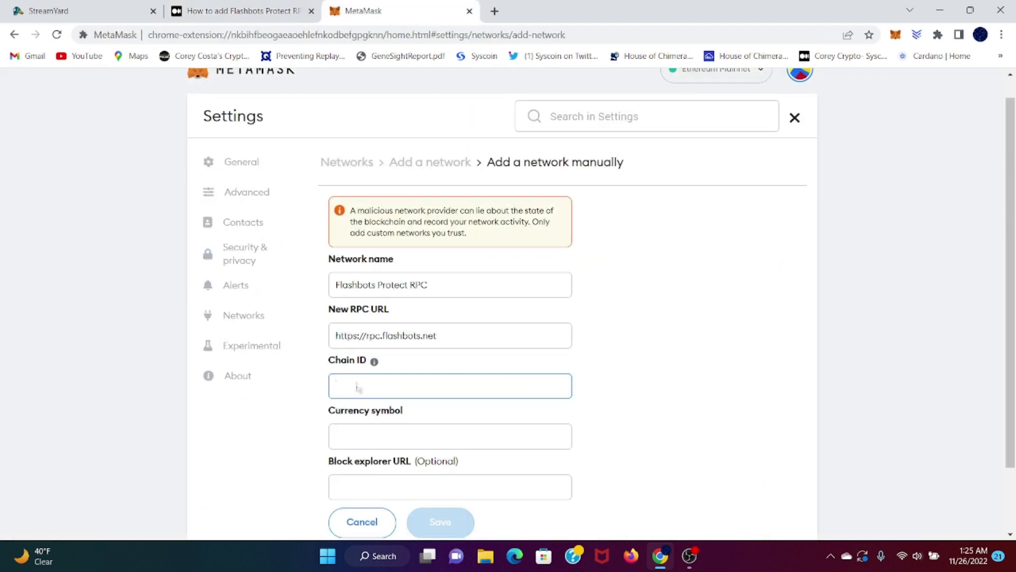
pyautogui.write('1')
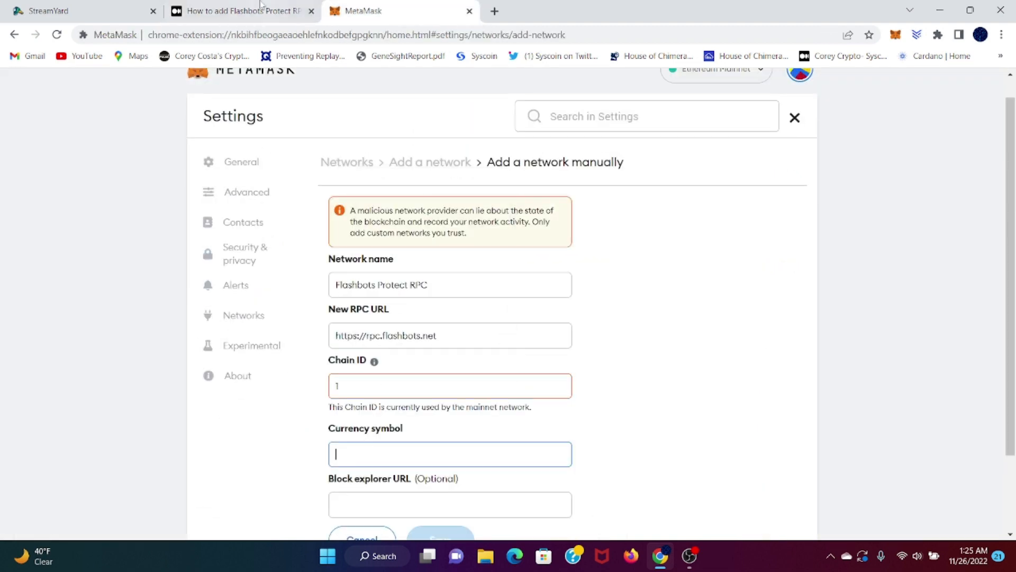
pyautogui.click(240, 11)
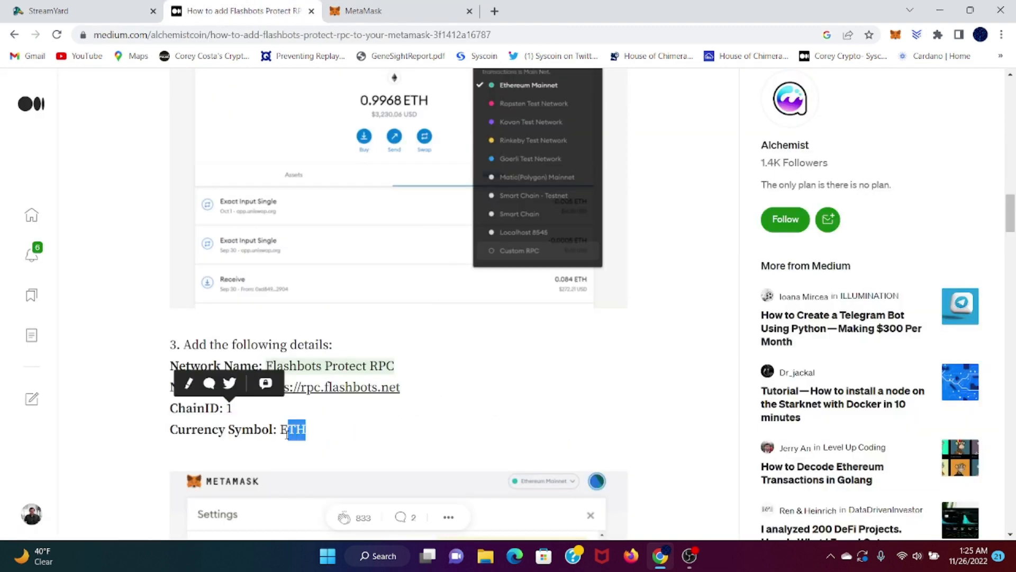
pyautogui.click(401, 11)
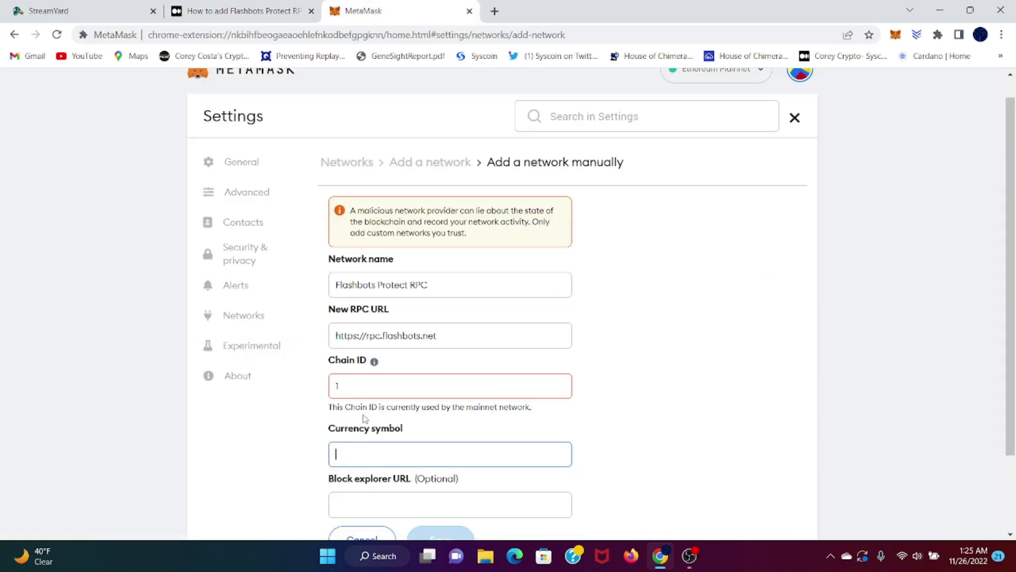
pyautogui.write('ETH')
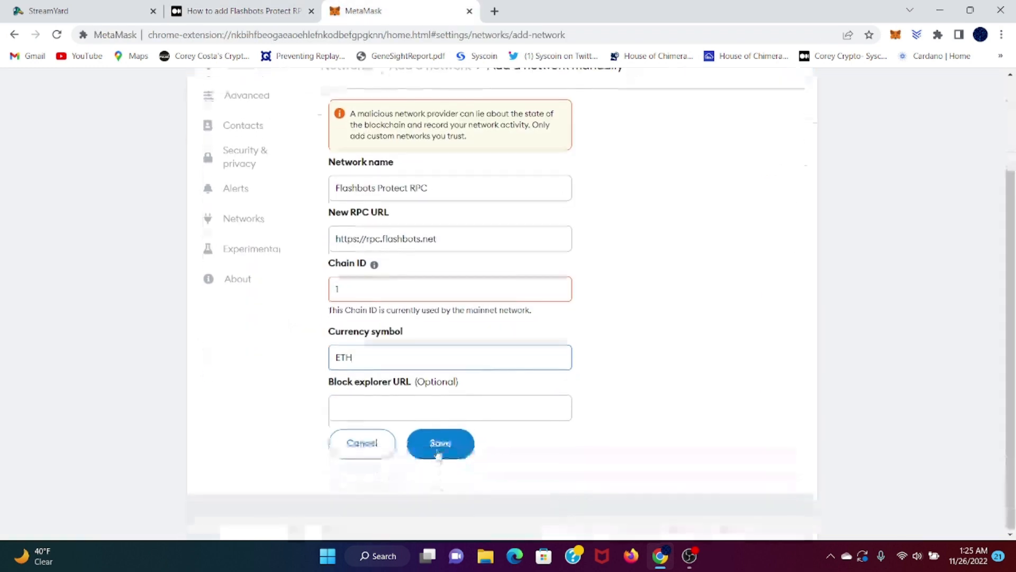
# - Save the Flashbots Protect RPC network, briefly select Ethereum Mainnet, then make Flashbots Protect RPC active
pyautogui.click(440, 444)
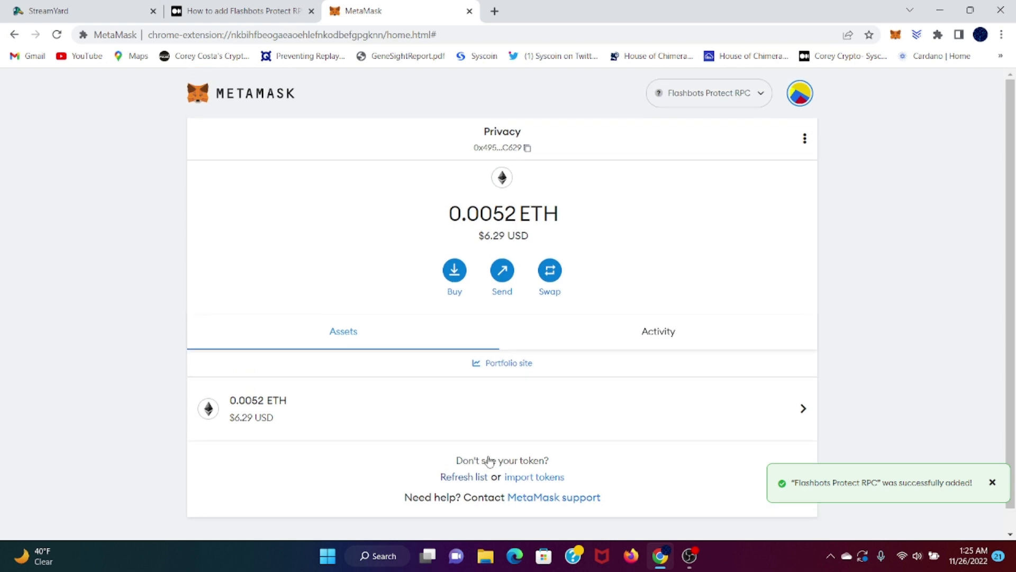
pyautogui.moveTo(546, 323)
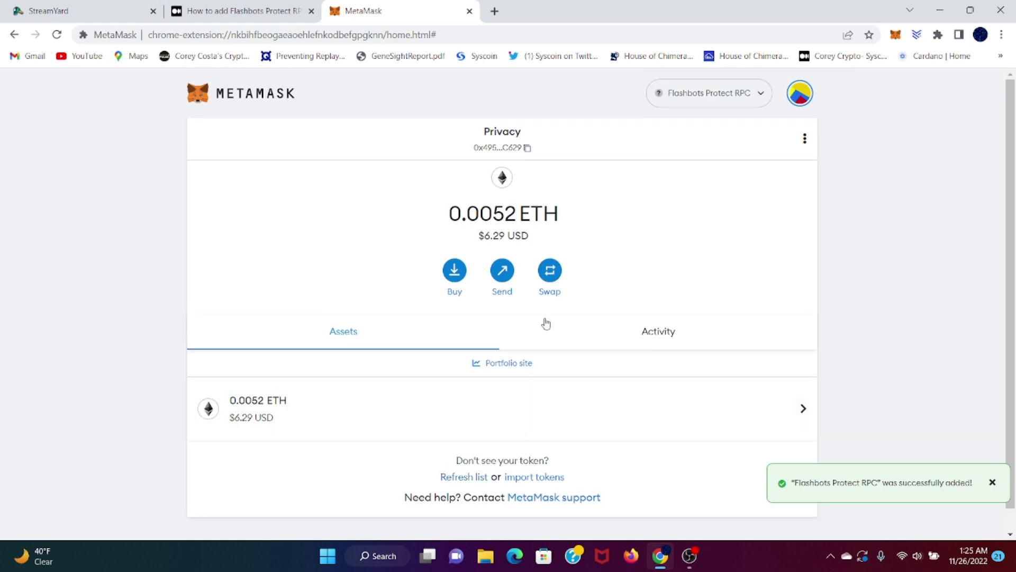
pyautogui.click(708, 93)
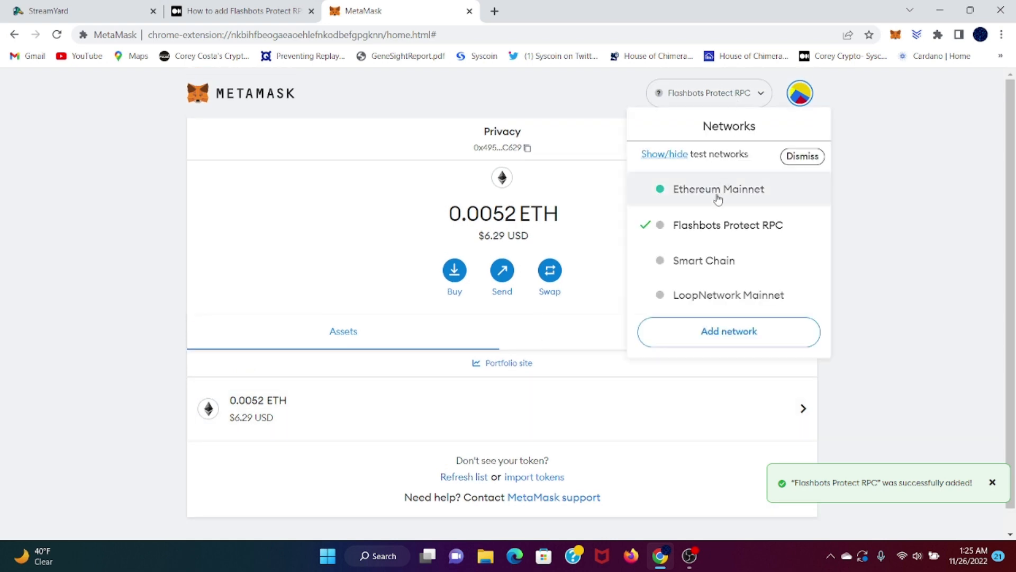
pyautogui.click(718, 188)
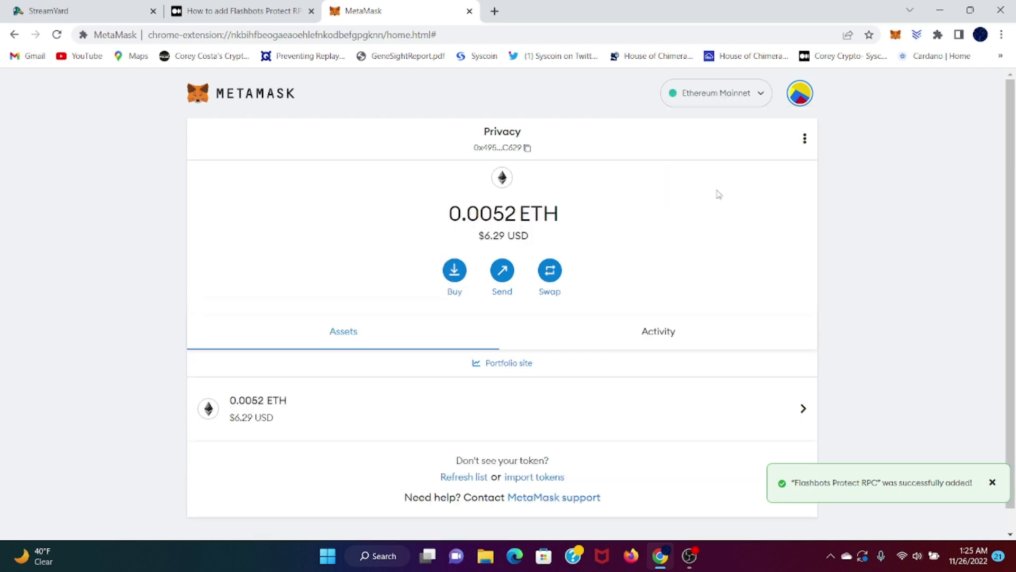
pyautogui.moveTo(659, 193)
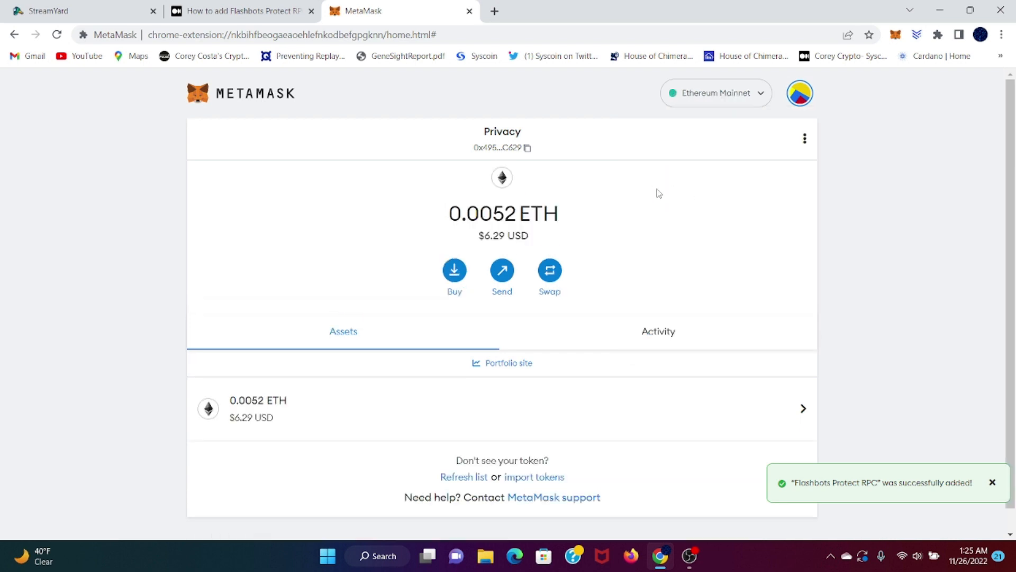
pyautogui.click(716, 93)
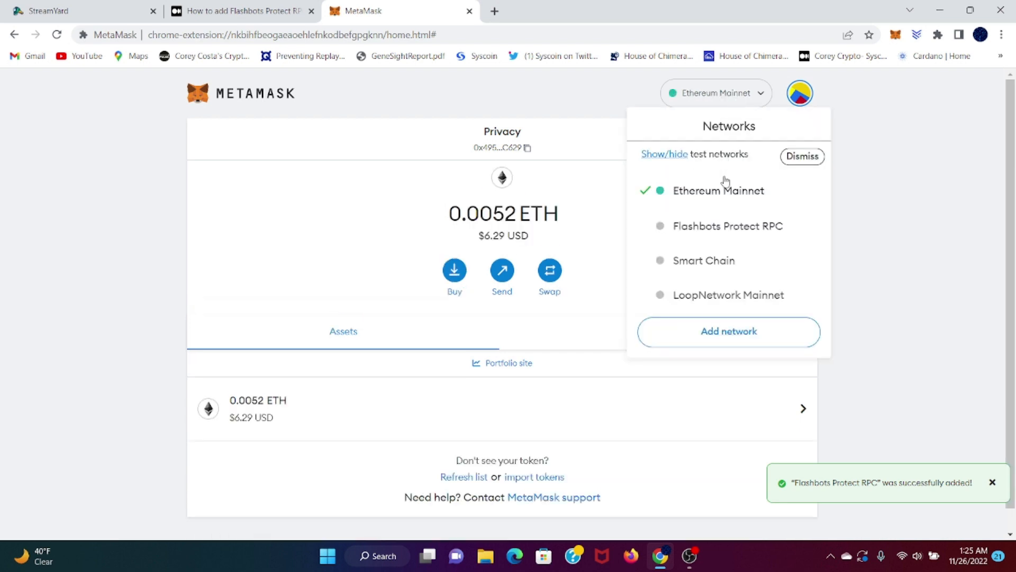
pyautogui.click(728, 225)
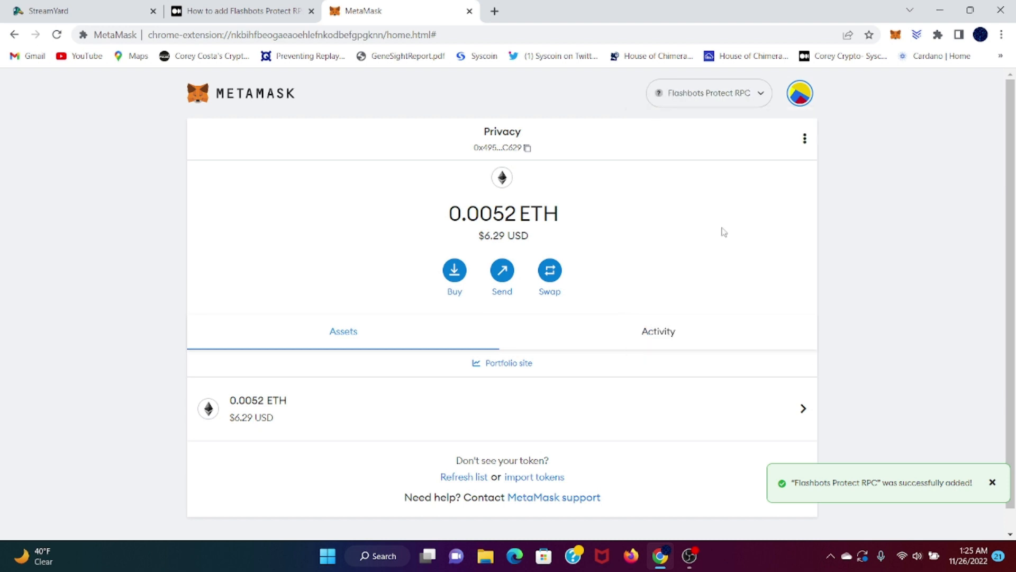
pyautogui.moveTo(719, 232)
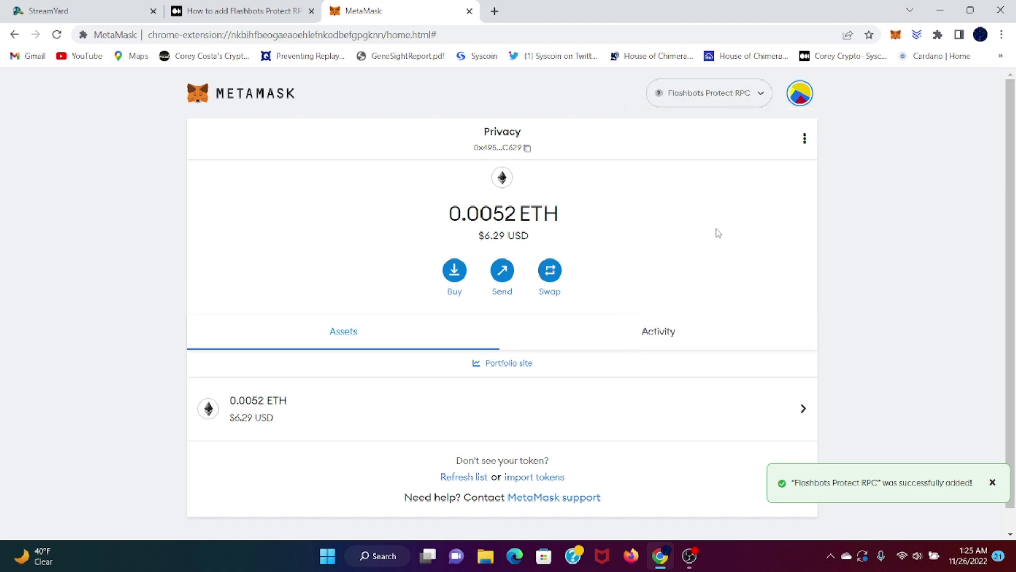
pyautogui.moveTo(700, 229)
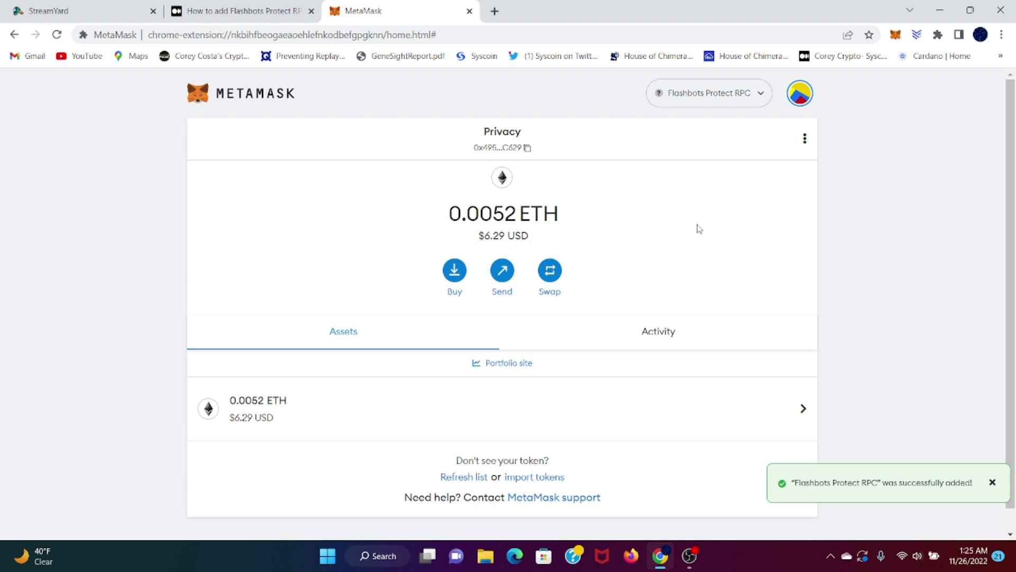
pyautogui.moveTo(689, 189)
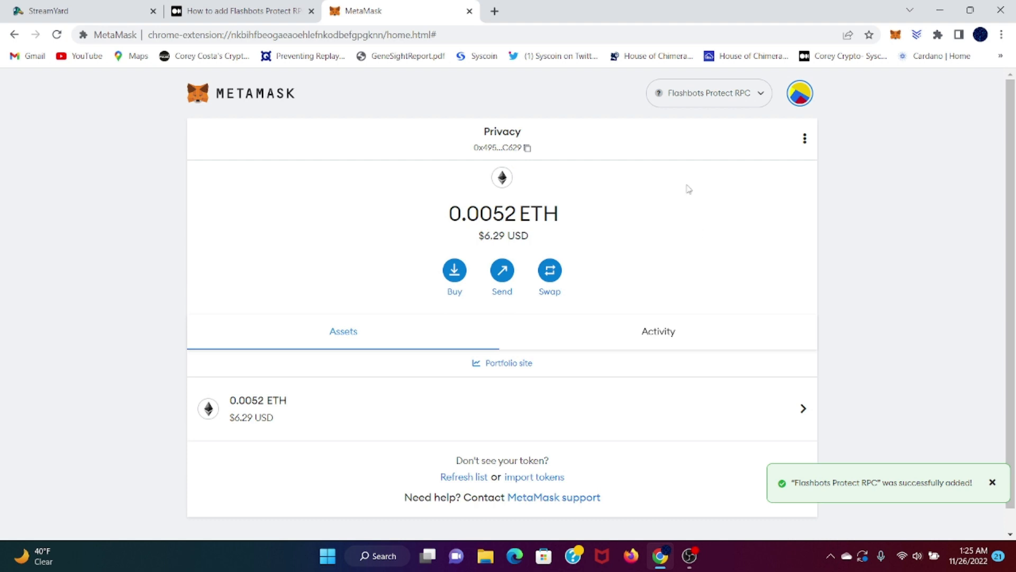
pyautogui.moveTo(700, 180)
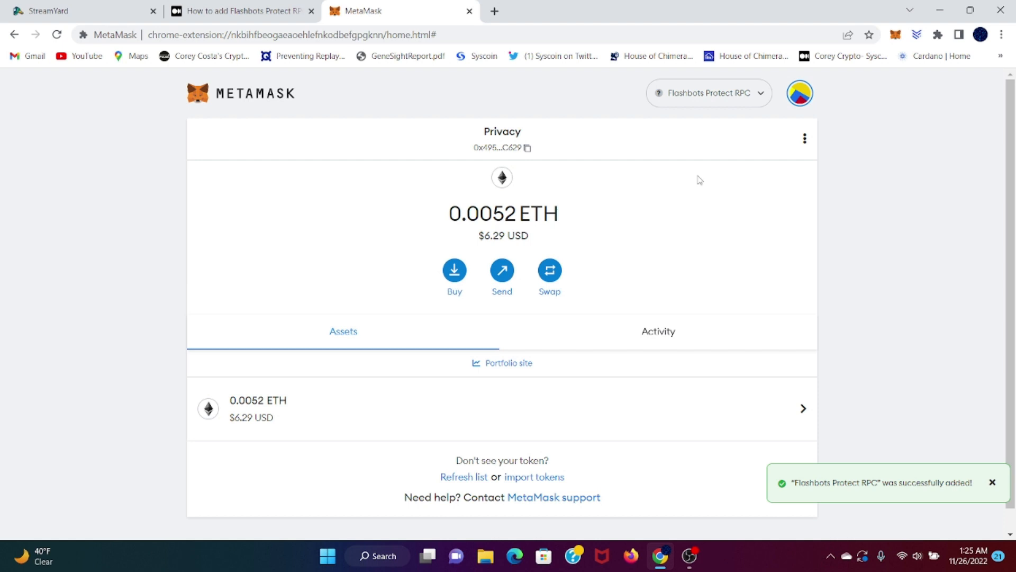
pyautogui.moveTo(728, 229)
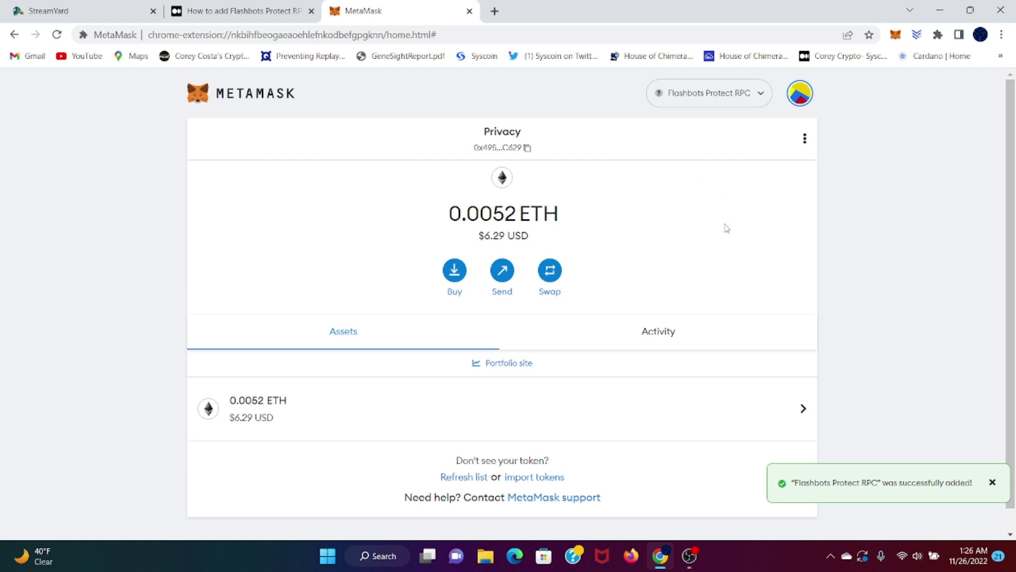